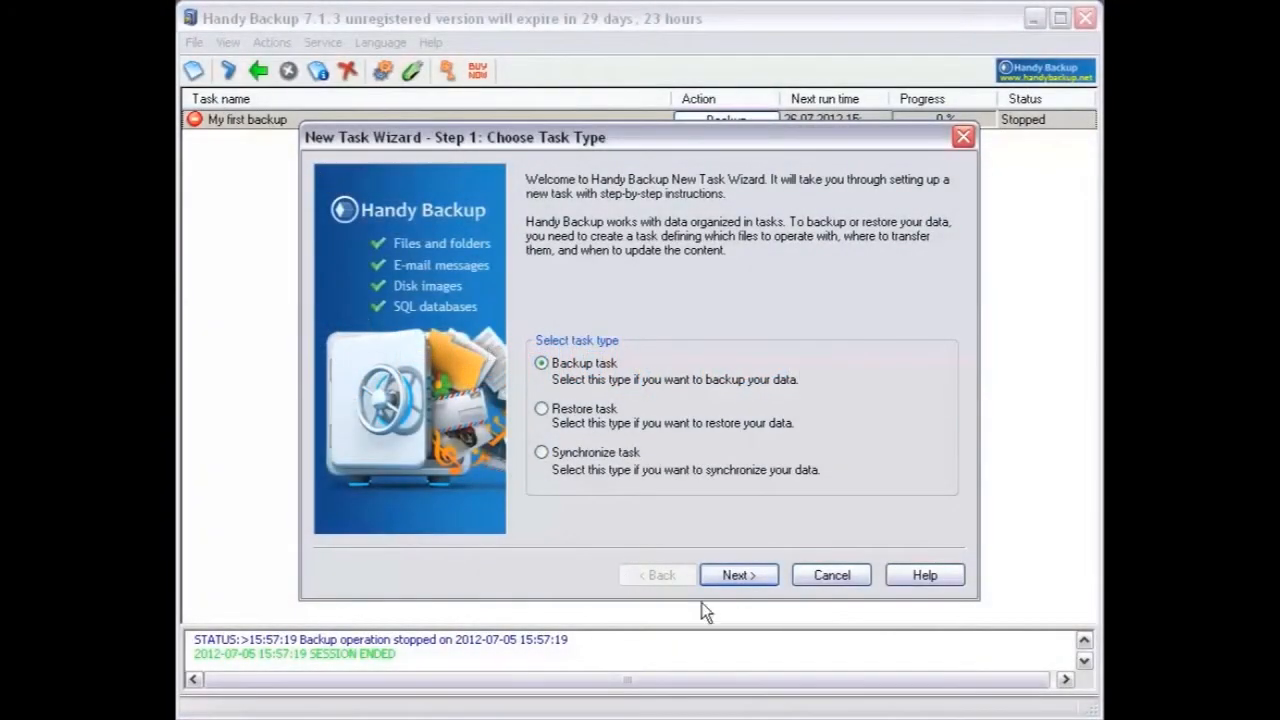
- Keep Backup task as the task type and advance to the backup set step
click(738, 575)
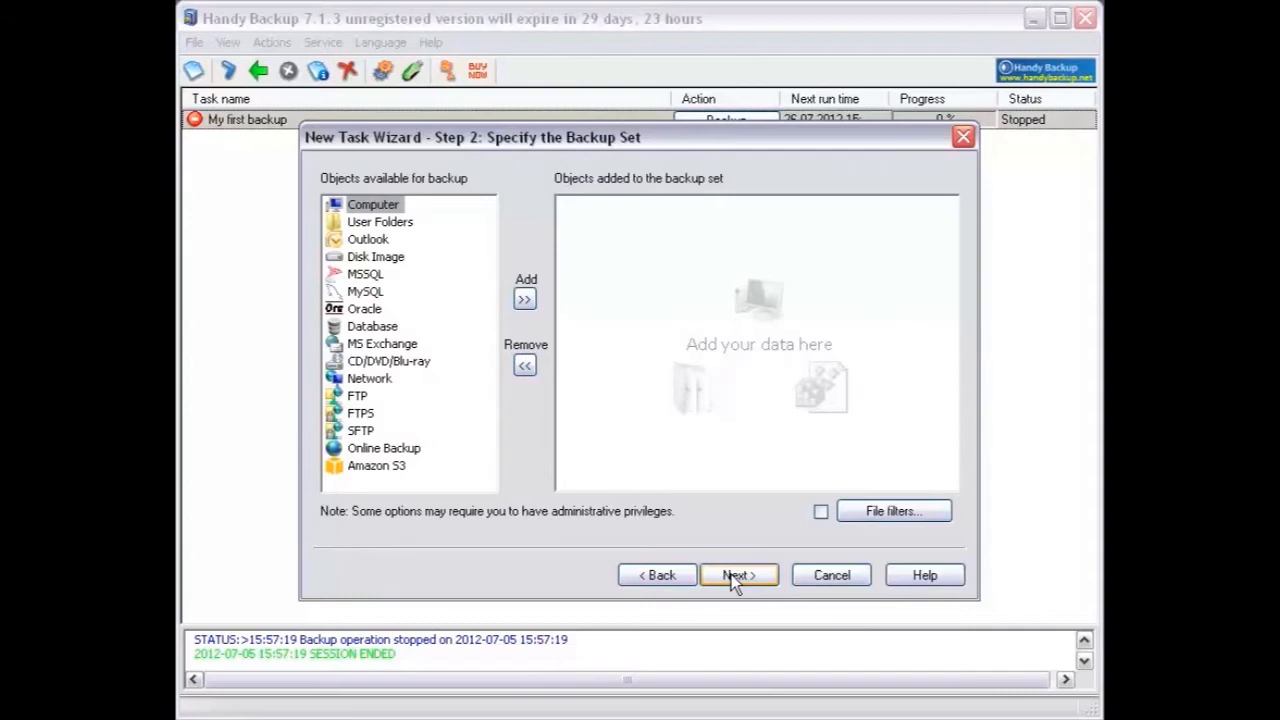
- Add User Folders with all subfolders ticked to the backup set
click(380, 221)
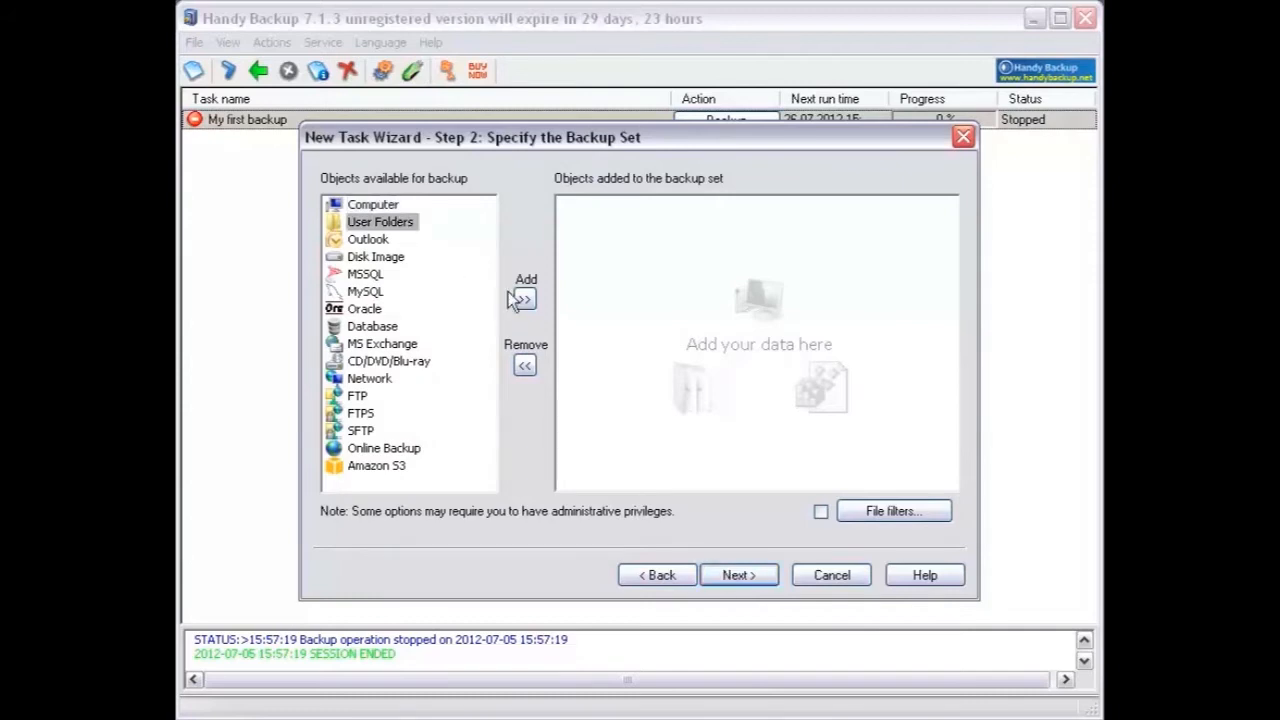
click(524, 296)
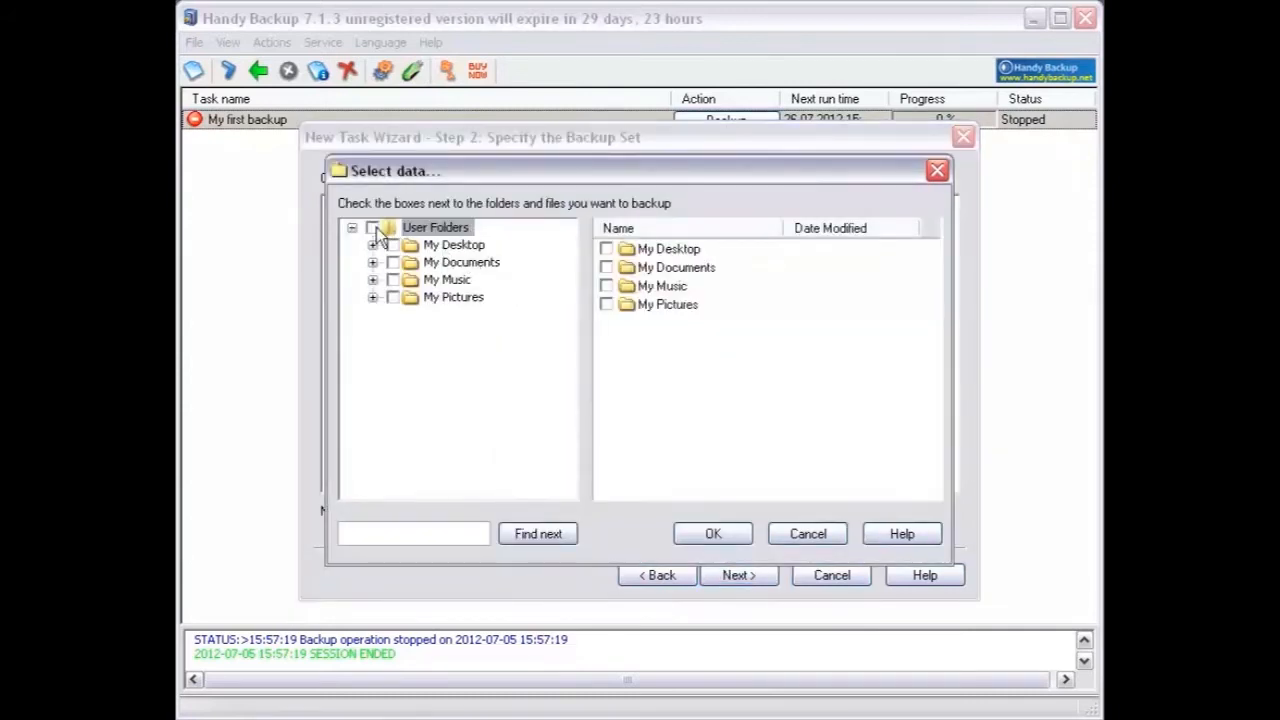
click(372, 227)
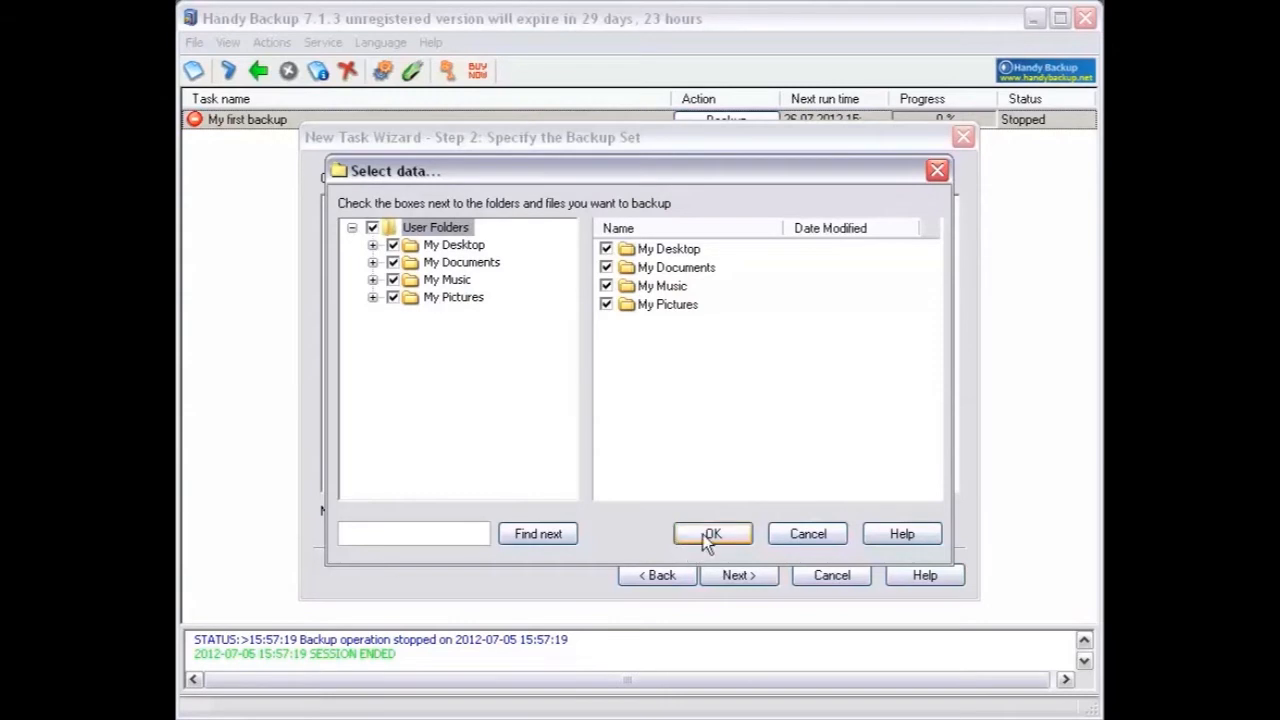
click(712, 533)
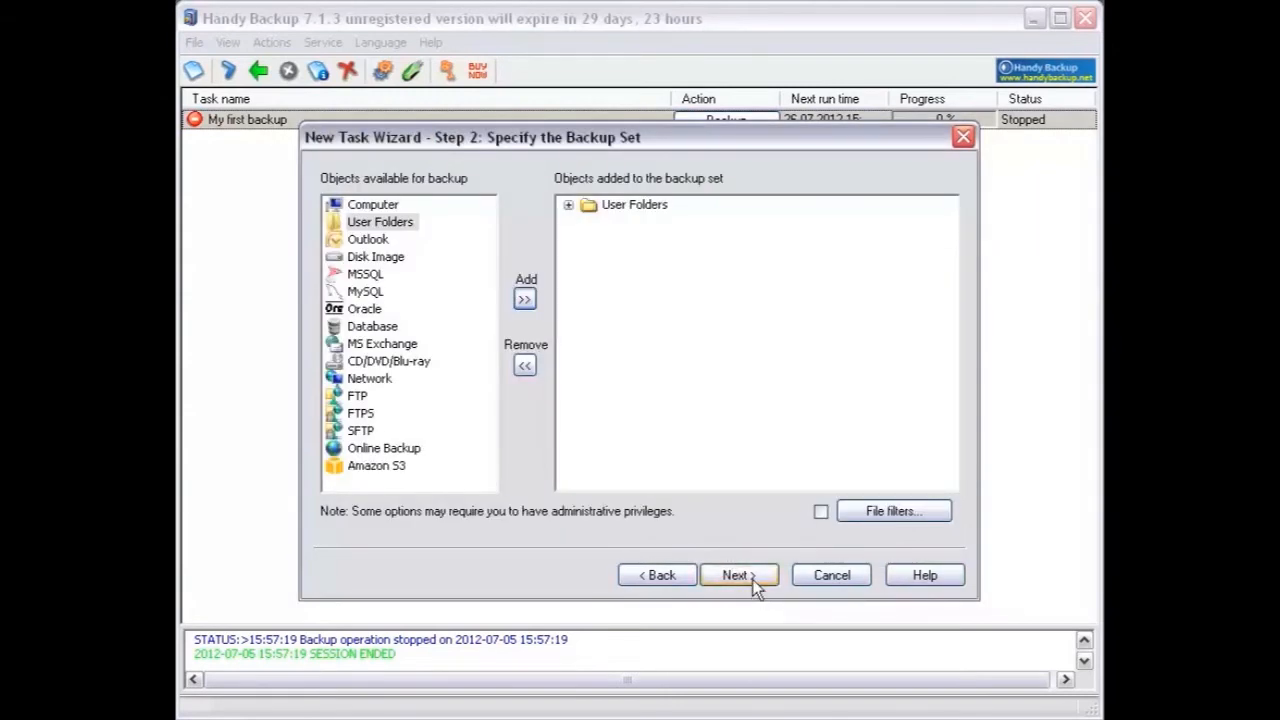
- Advance to the destination step and choose an FTP server
click(738, 575)
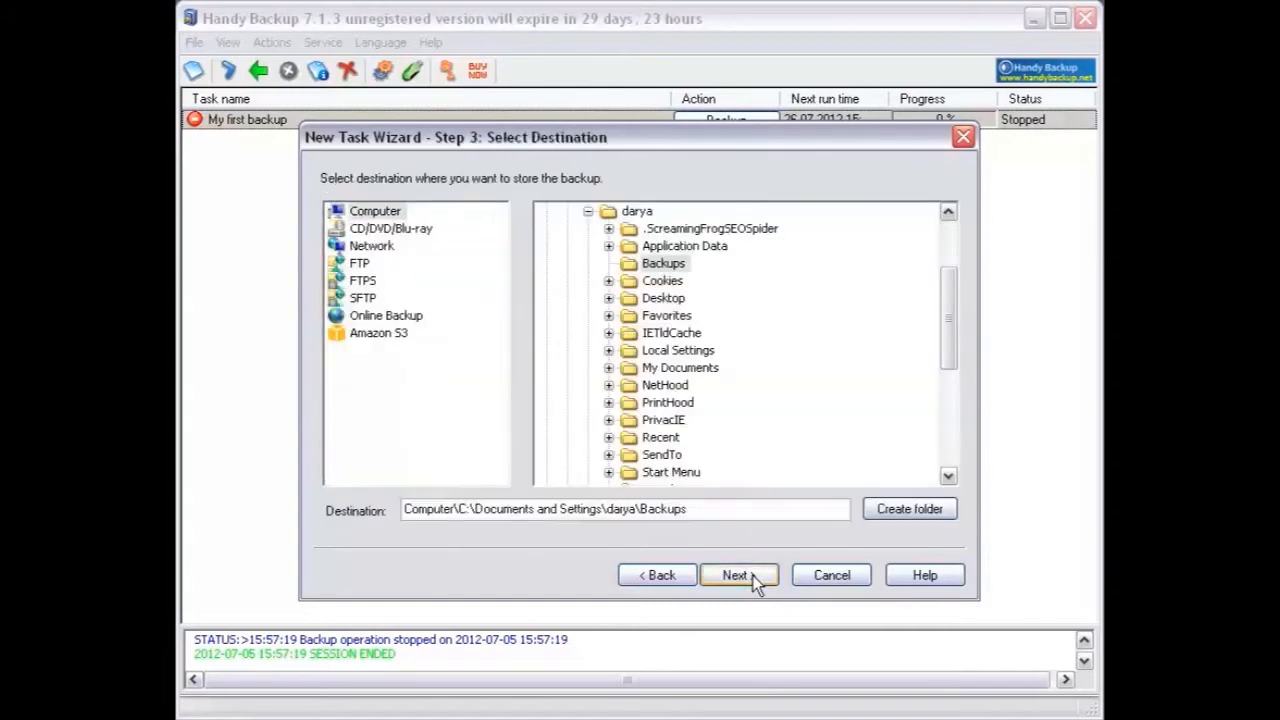
mouse_move(398, 300)
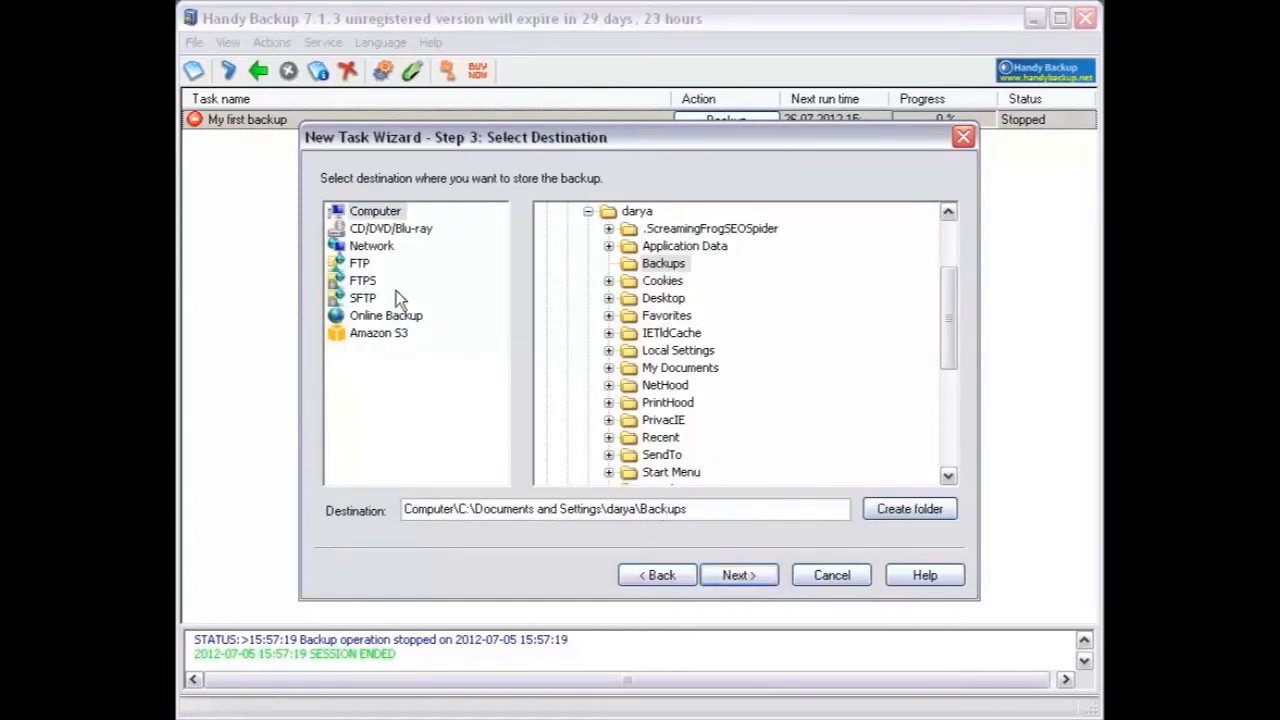
click(359, 263)
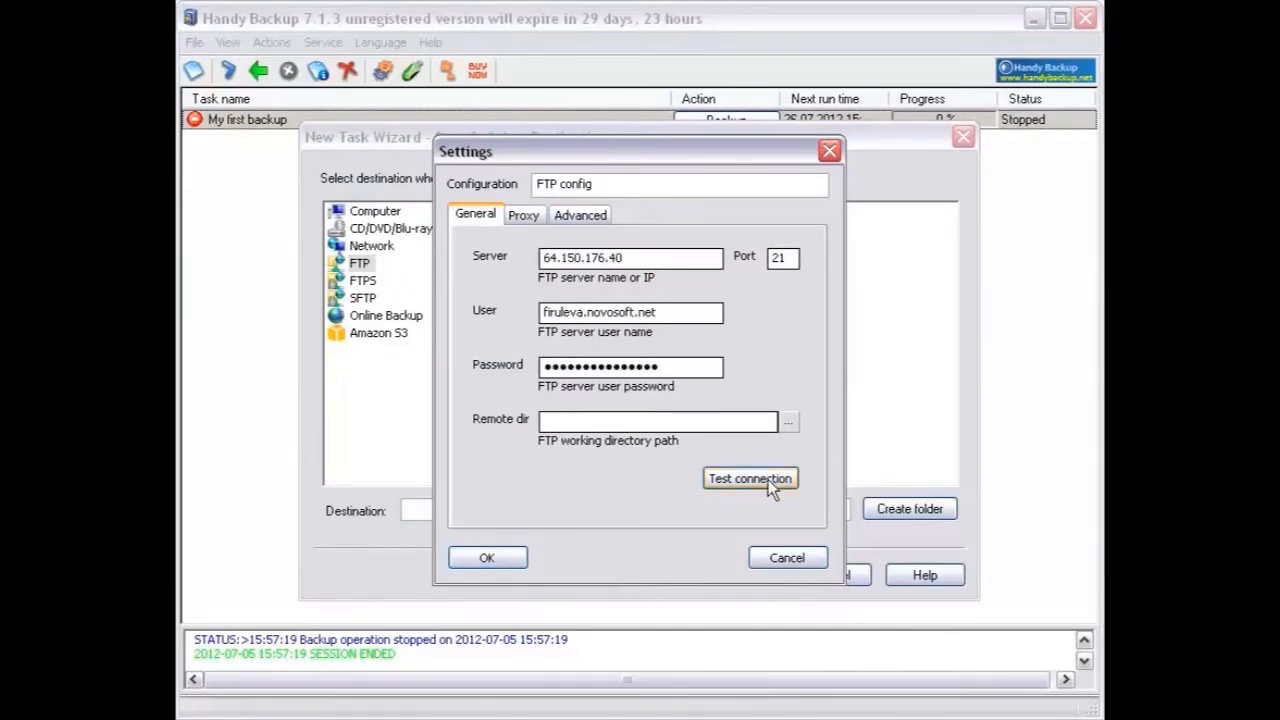
- Test the FTP connection successfully and save the FTP config settings
click(750, 478)
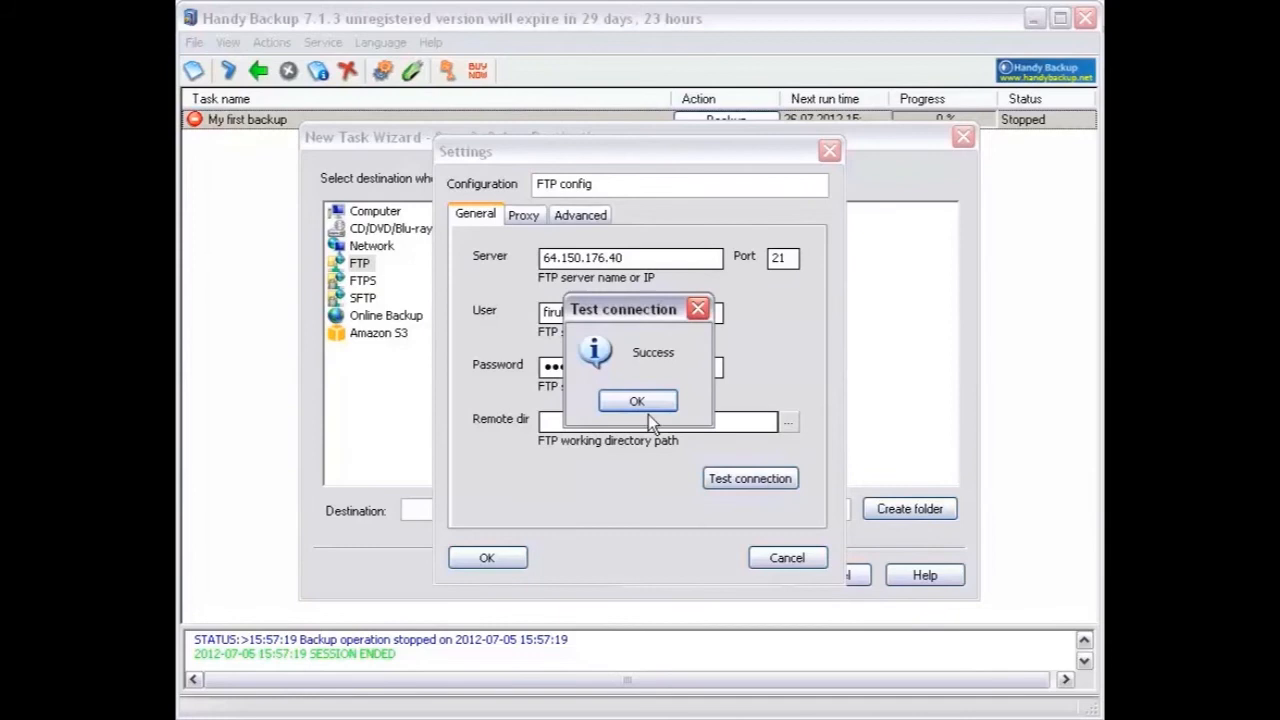
click(637, 400)
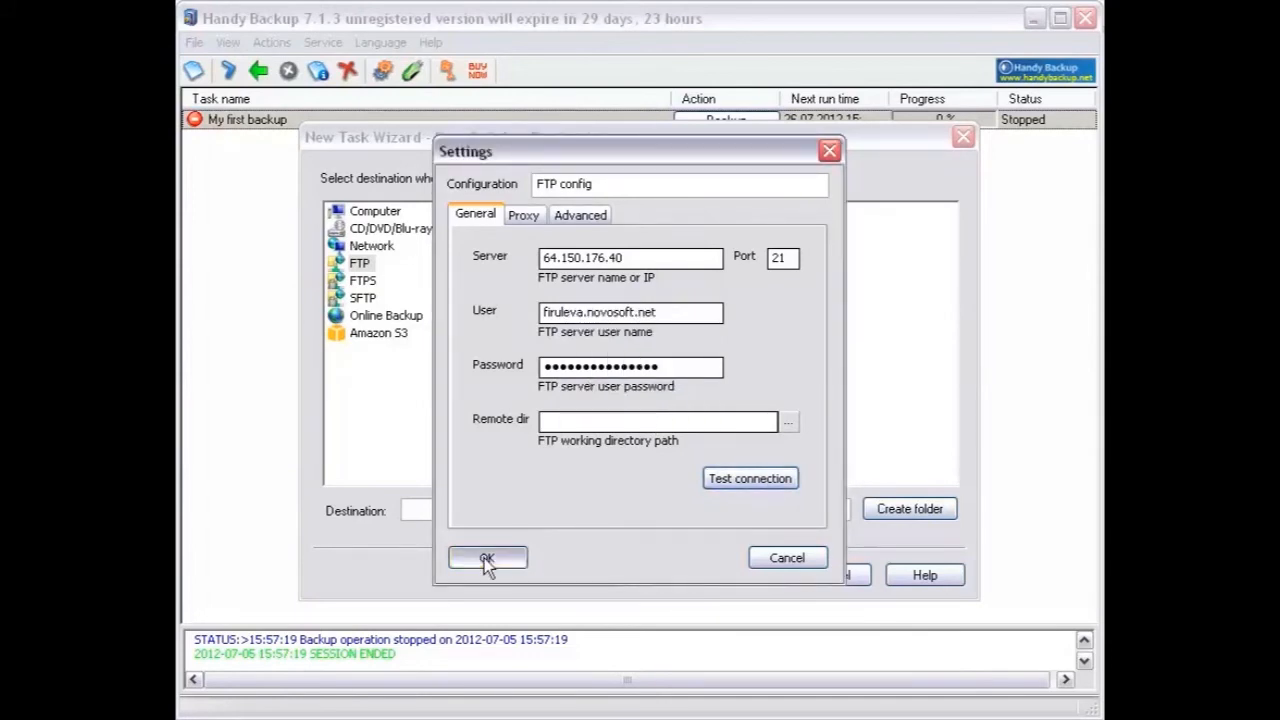
click(487, 558)
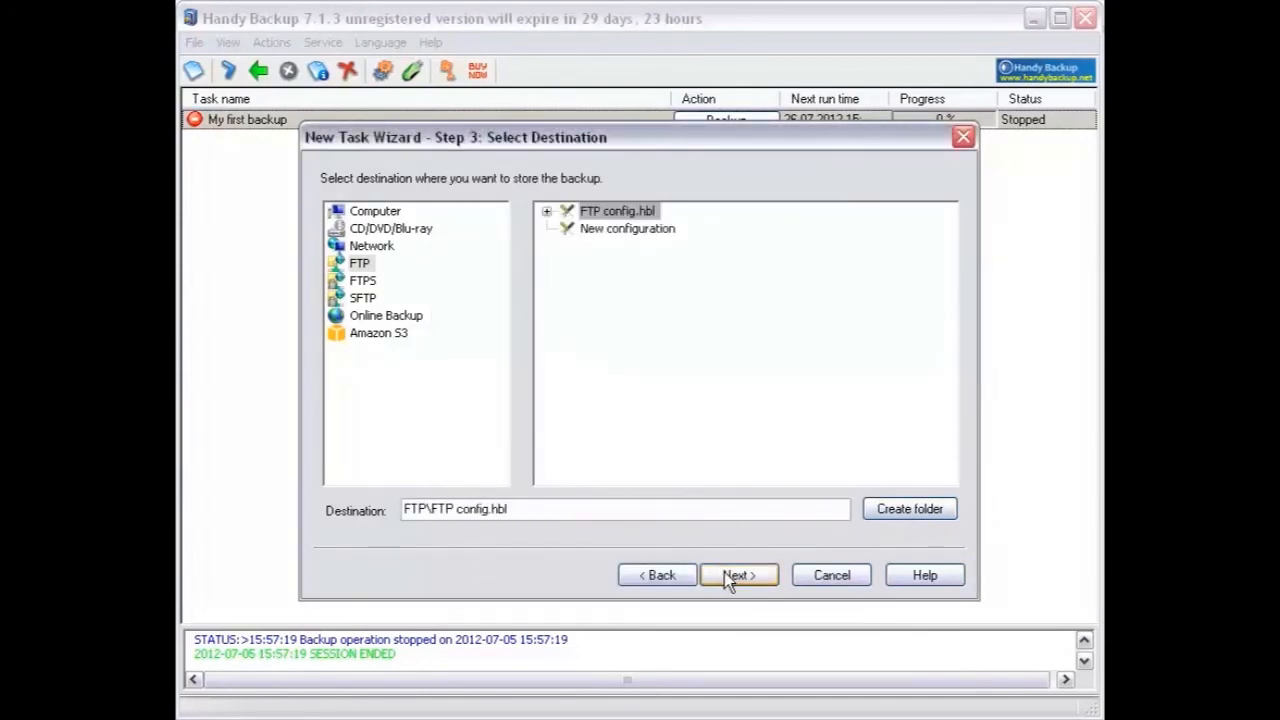
- Keep Full backup, dismiss the comparison settings, and advance to compression options
click(738, 575)
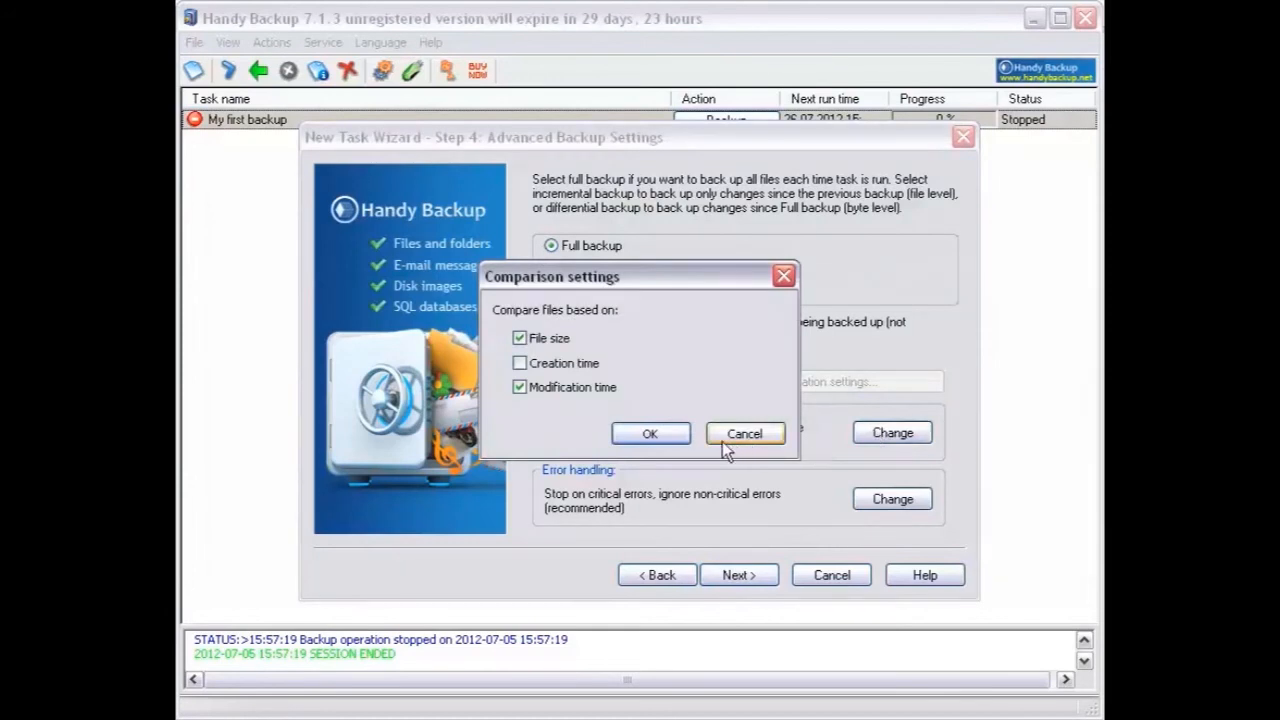
mouse_move(605, 398)
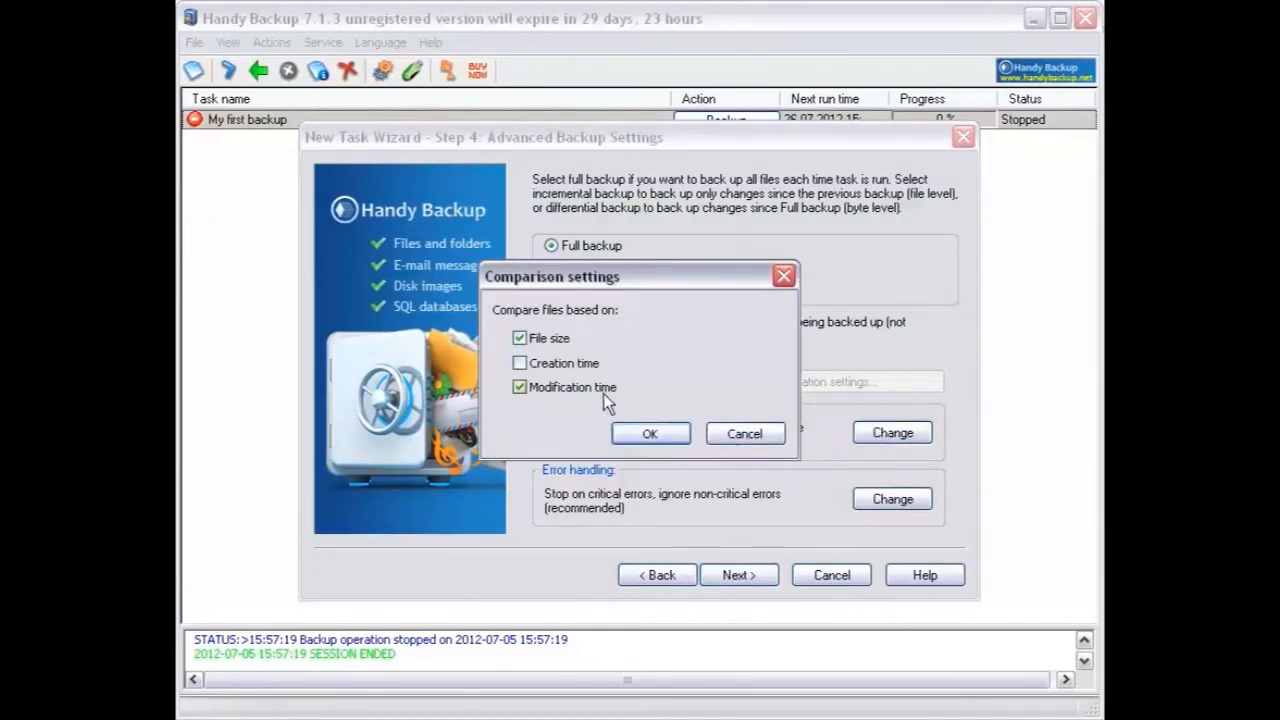
click(650, 433)
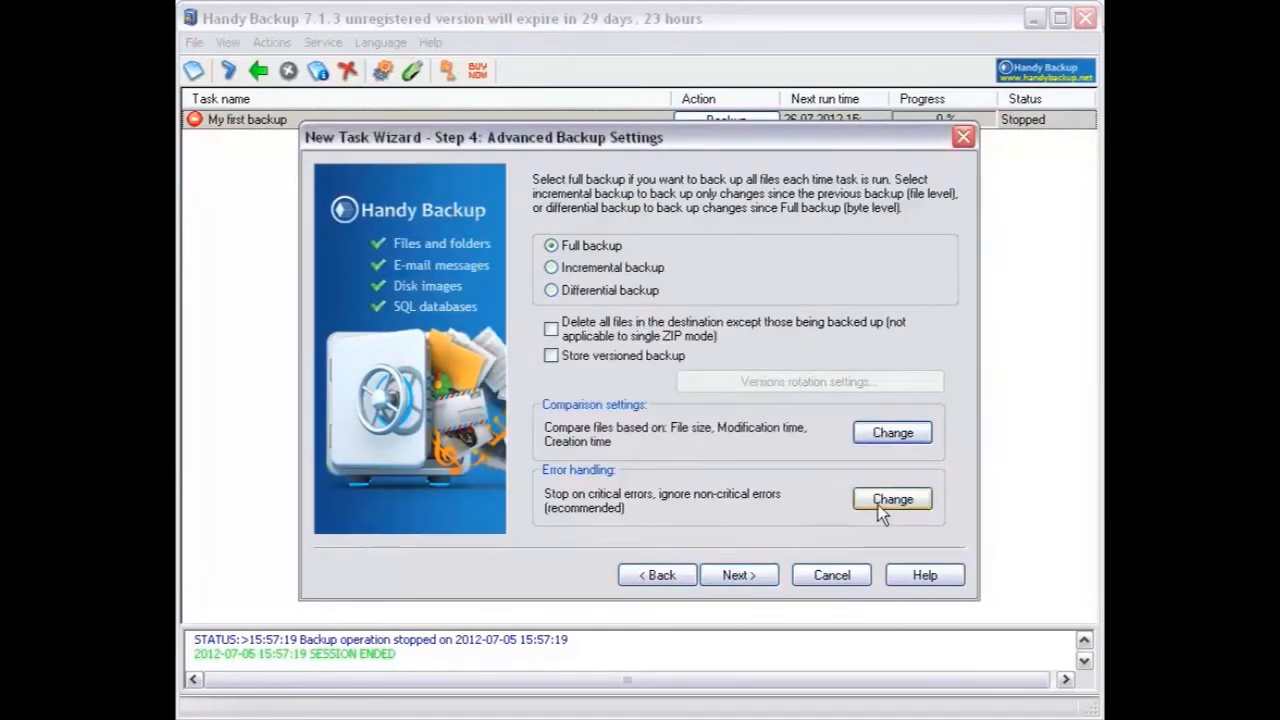
click(891, 499)
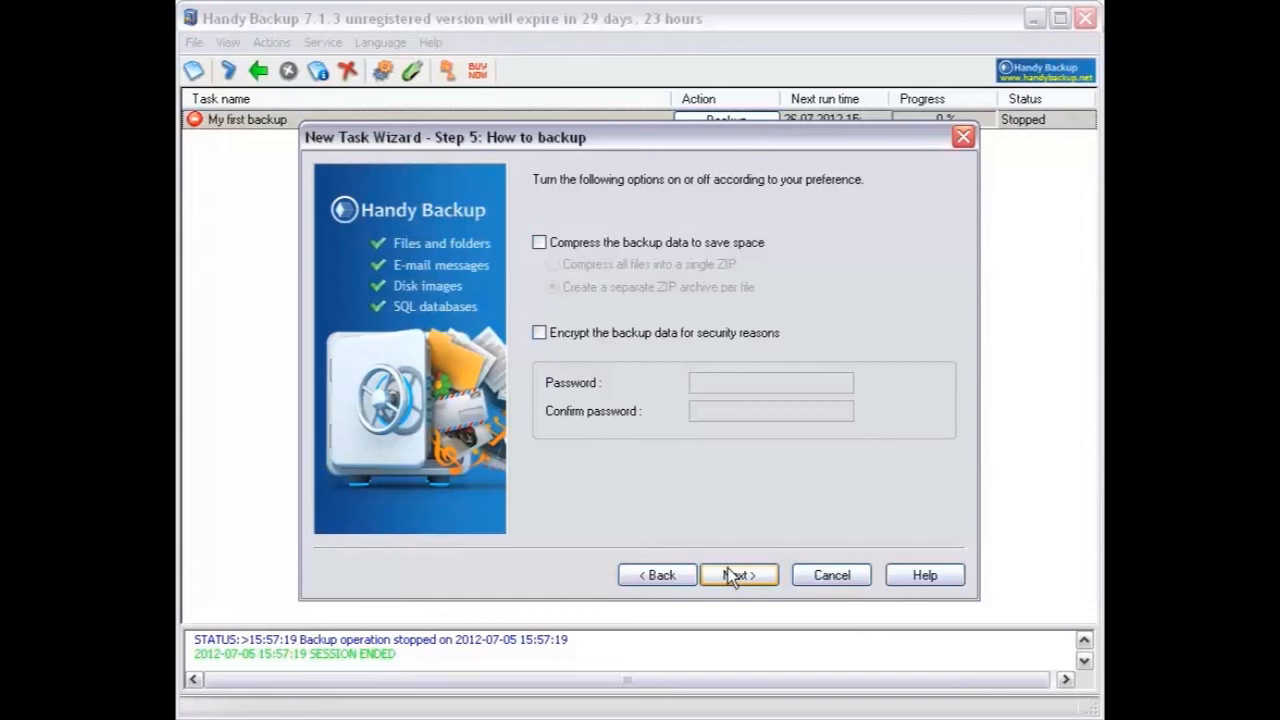
- Skip compression and encryption, enable Run on logon, and advance to pre/post actions
click(739, 575)
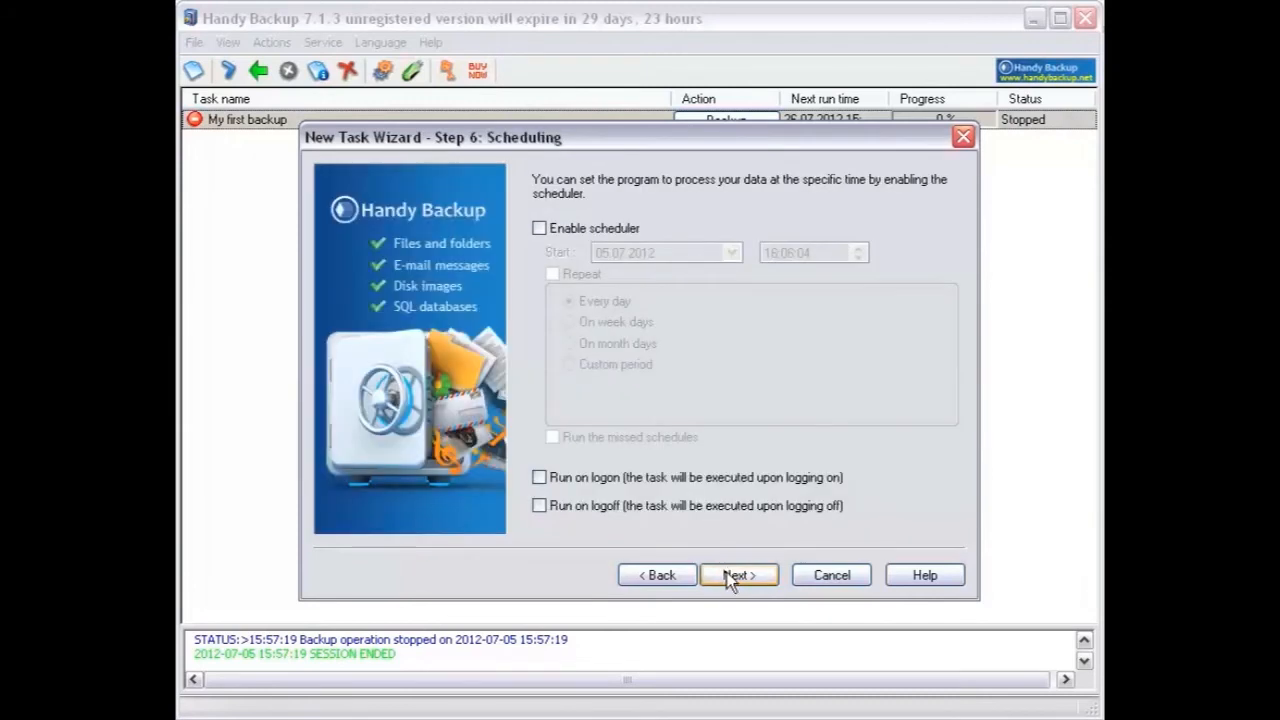
mouse_move(650, 490)
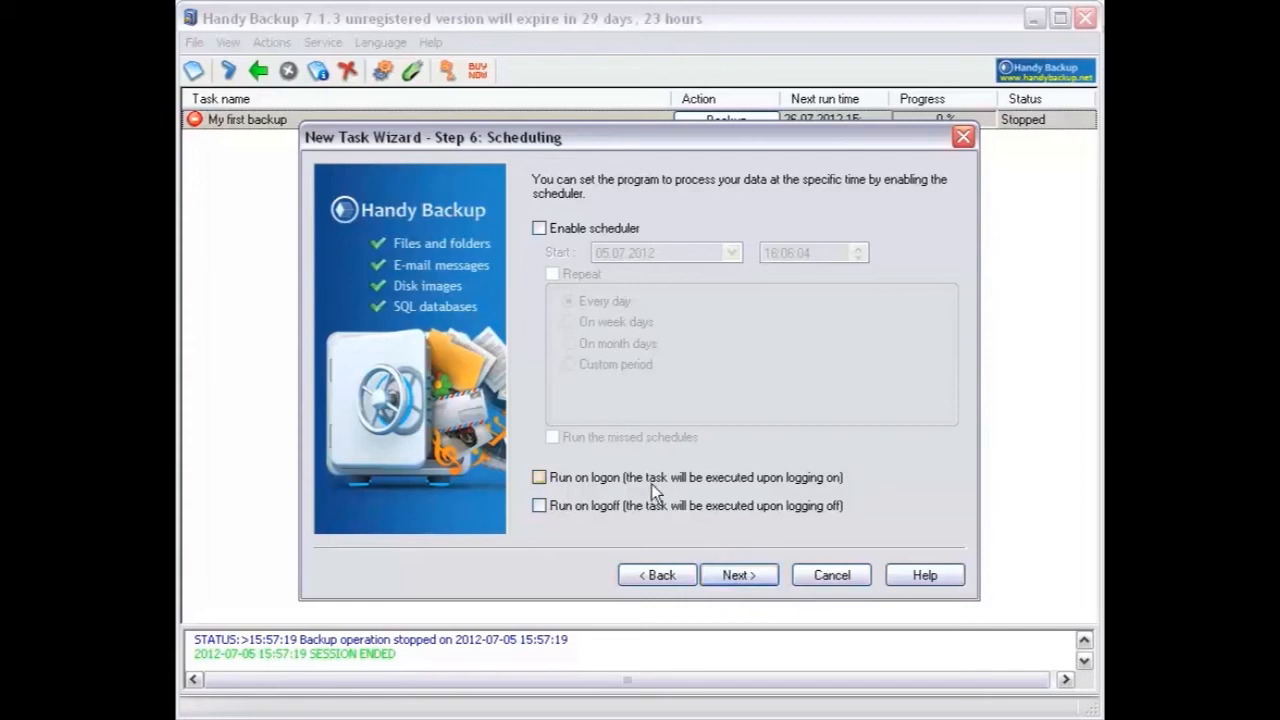
click(539, 477)
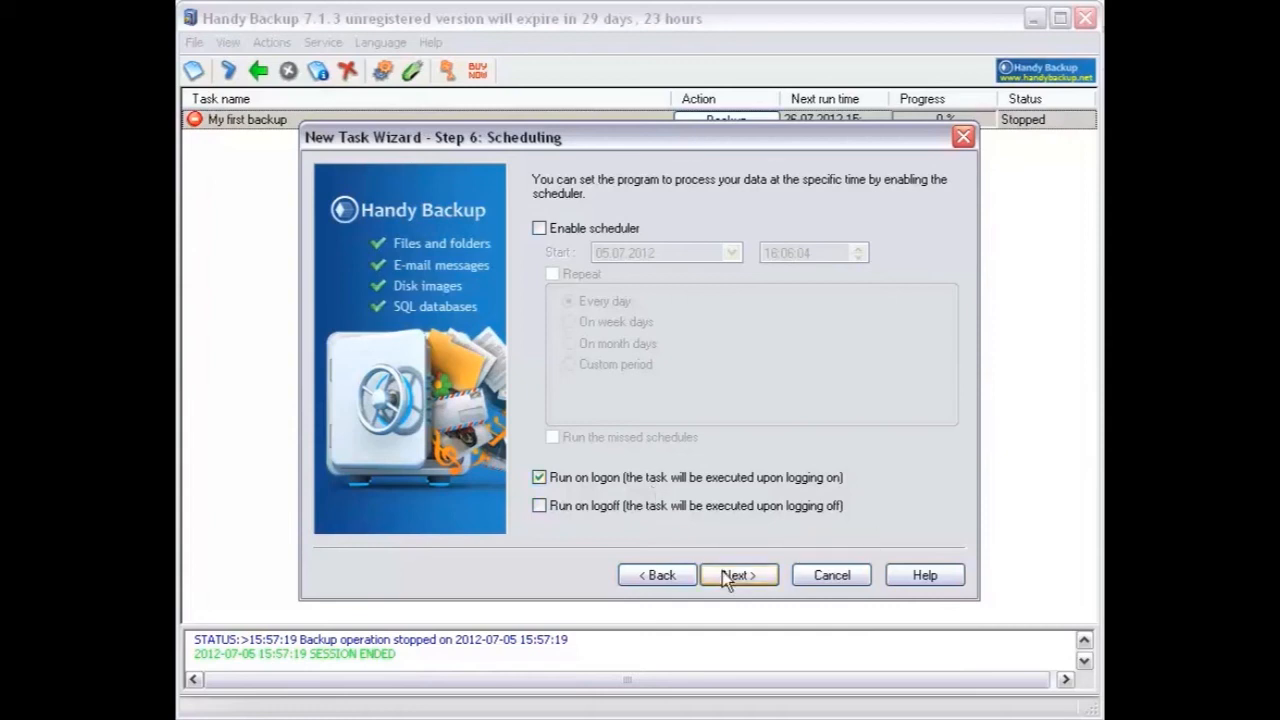
click(738, 575)
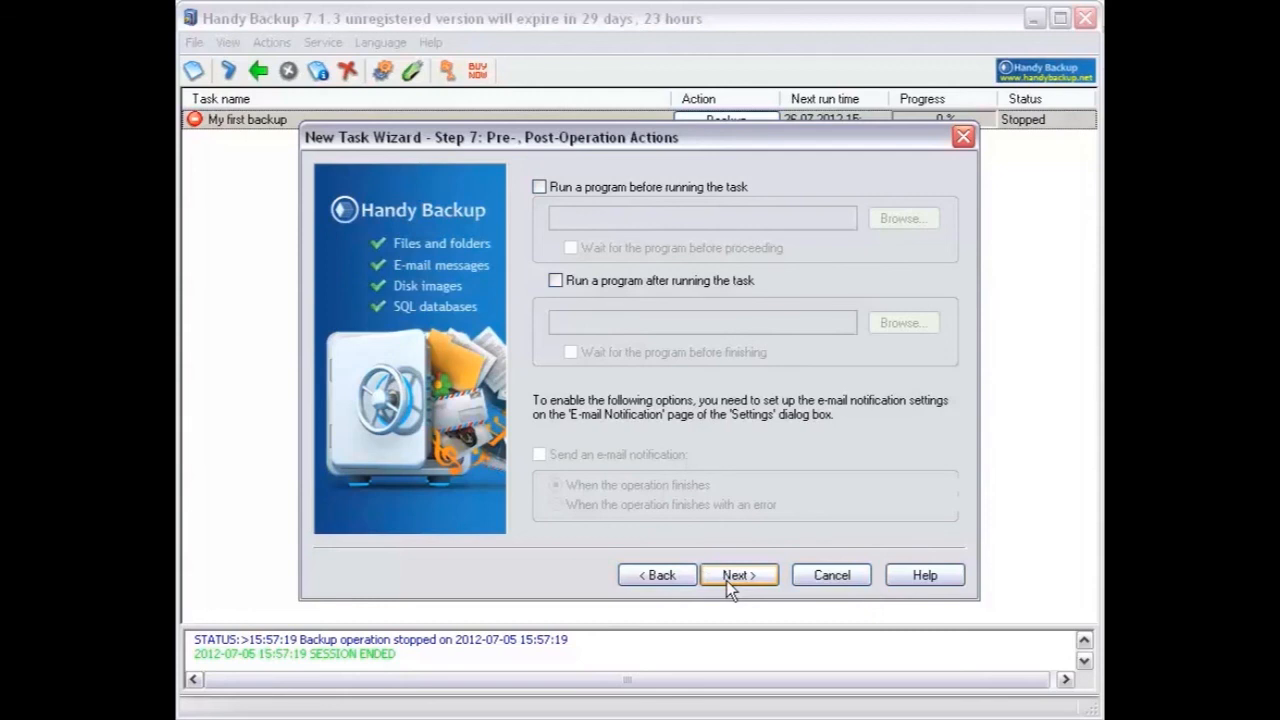
- Skip pre- and post-operation actions to reach Step 8: Ready To Create New Task
click(738, 575)
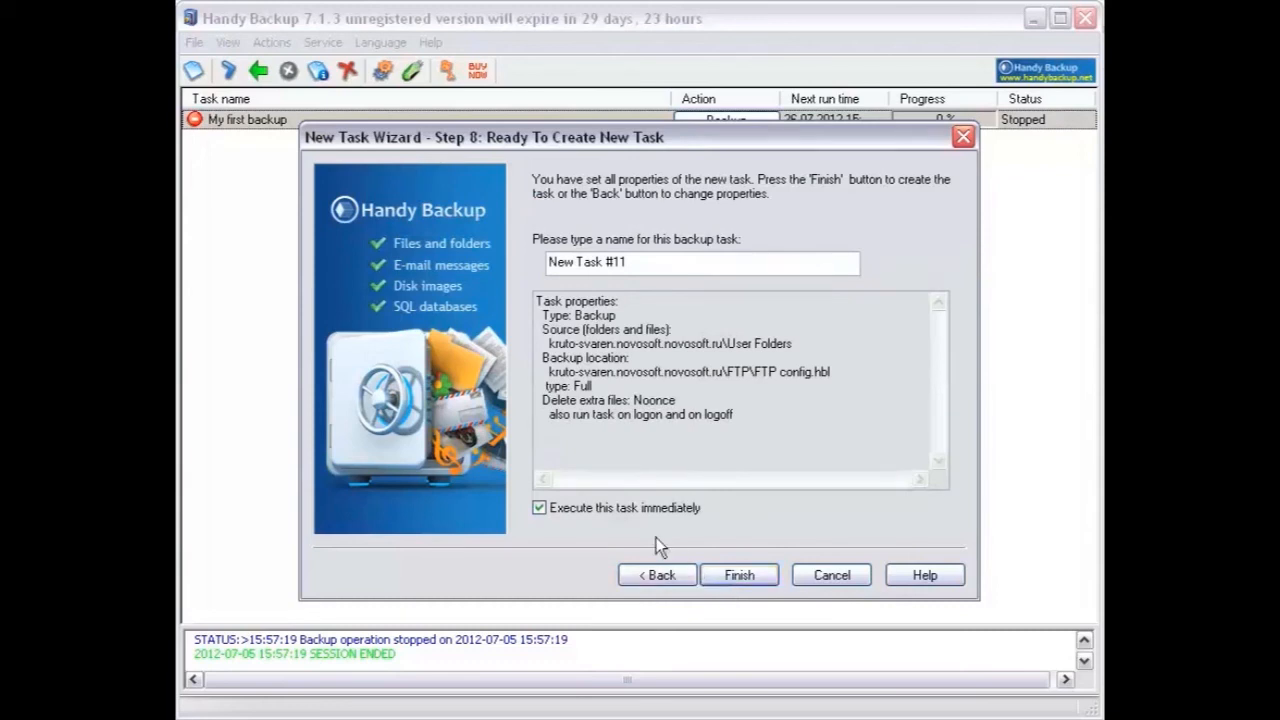